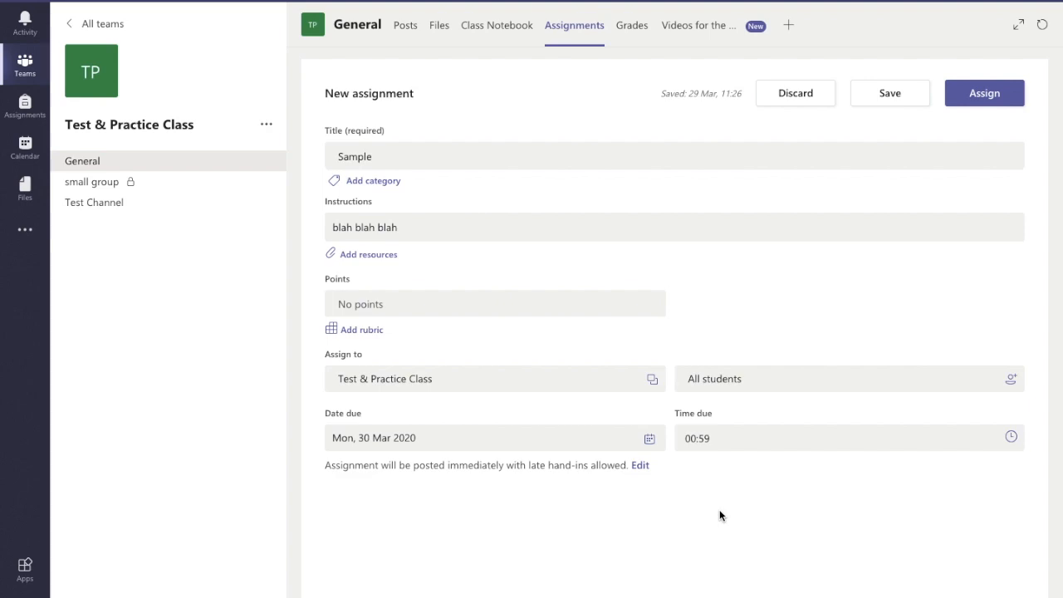
mouse_move(672, 480)
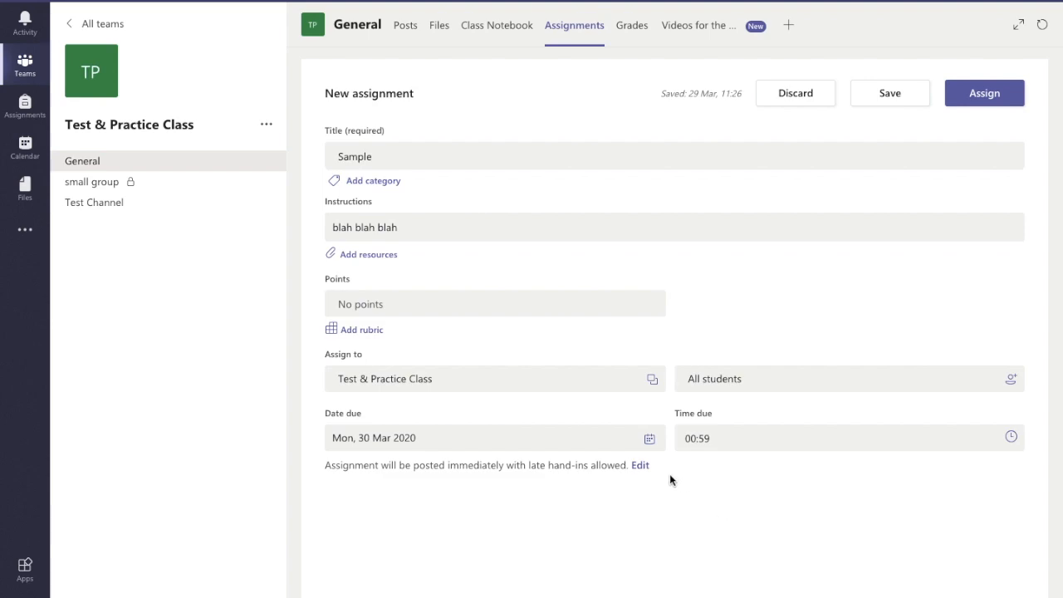
mouse_move(610, 492)
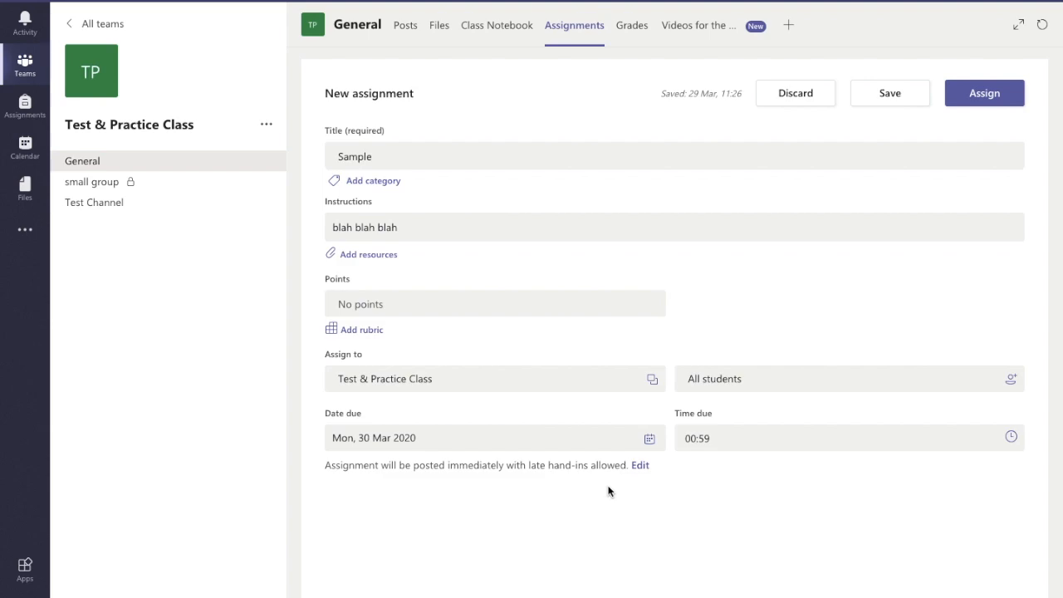
mouse_move(469, 461)
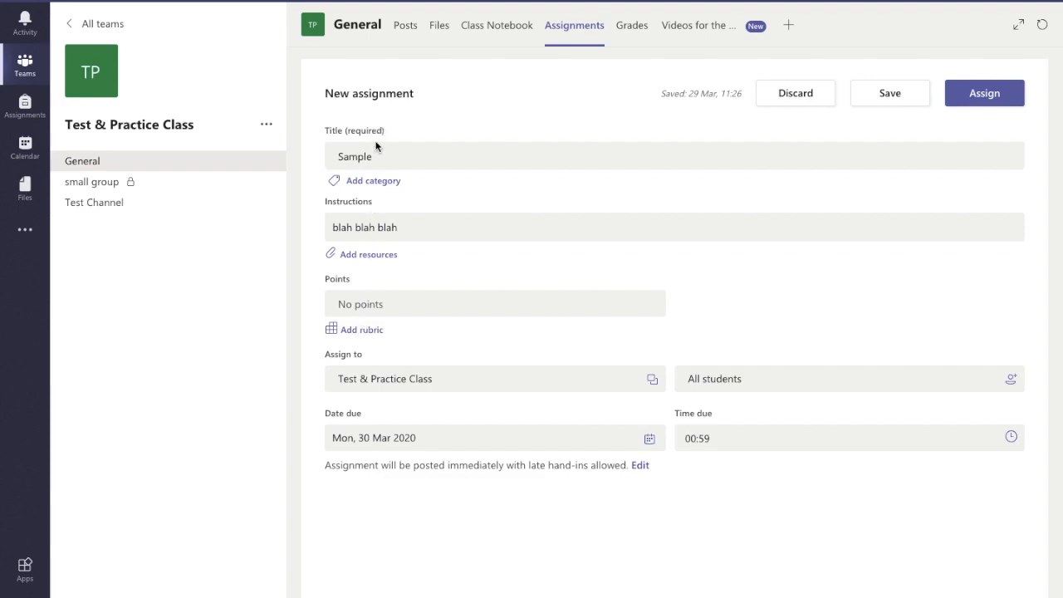
mouse_move(363, 329)
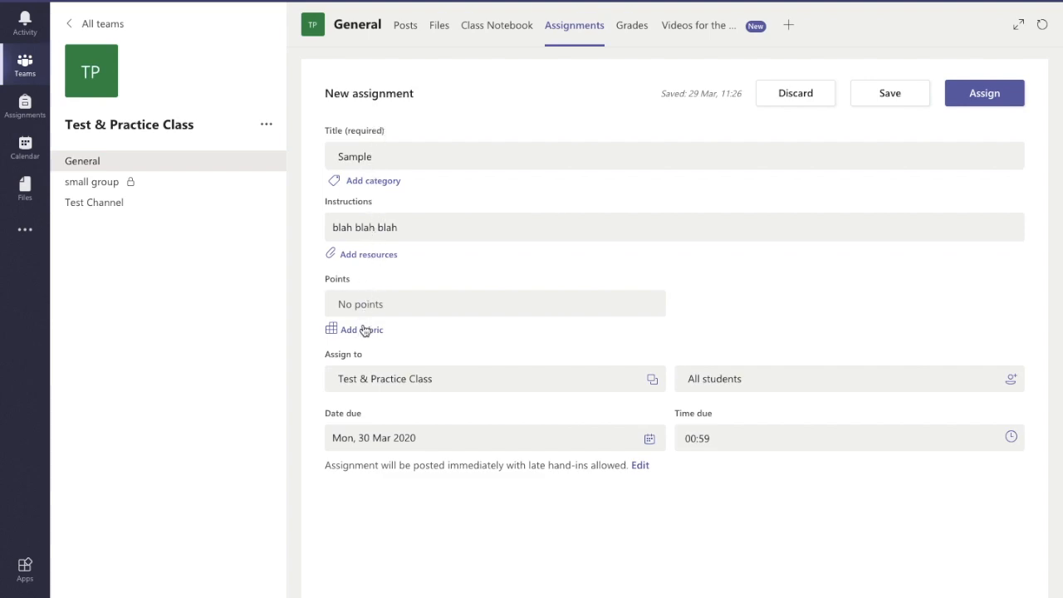
Open the rubric chooser, try Upload rubric, then cancel back to the Note-Taking rubric list
click(361, 330)
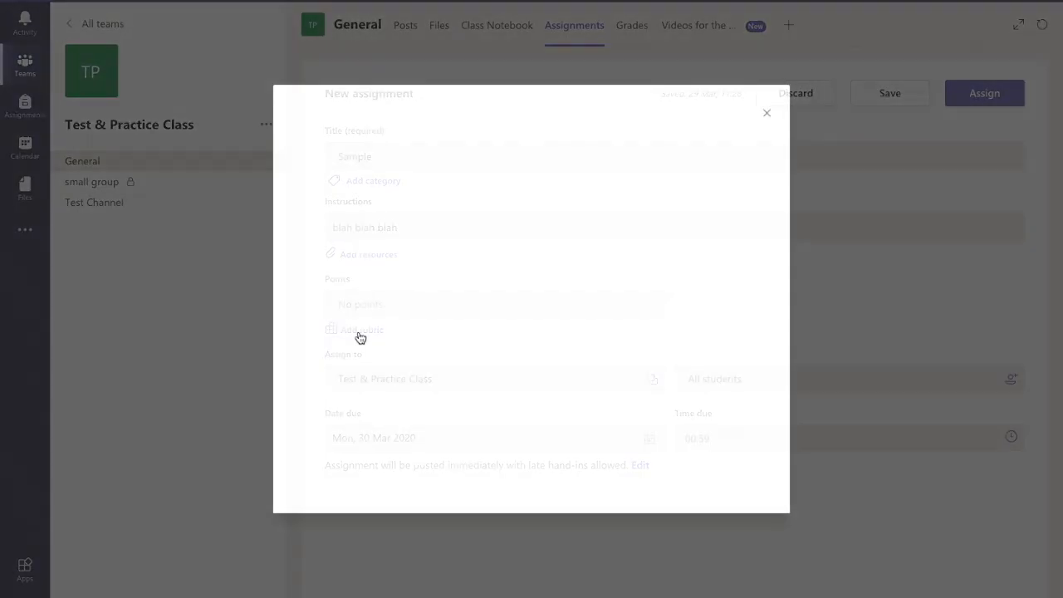
click(361, 330)
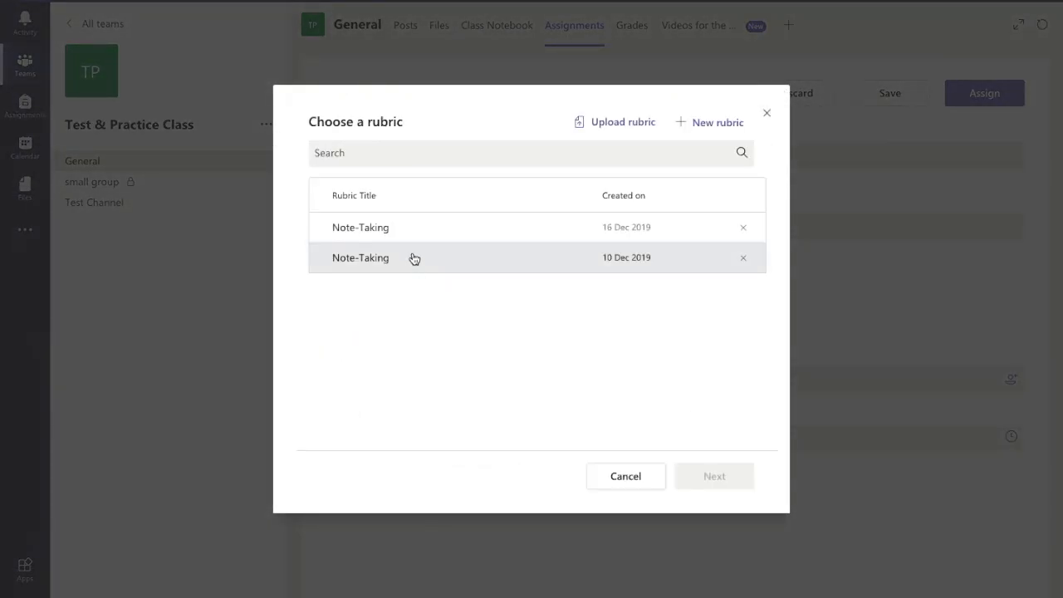
mouse_move(527, 214)
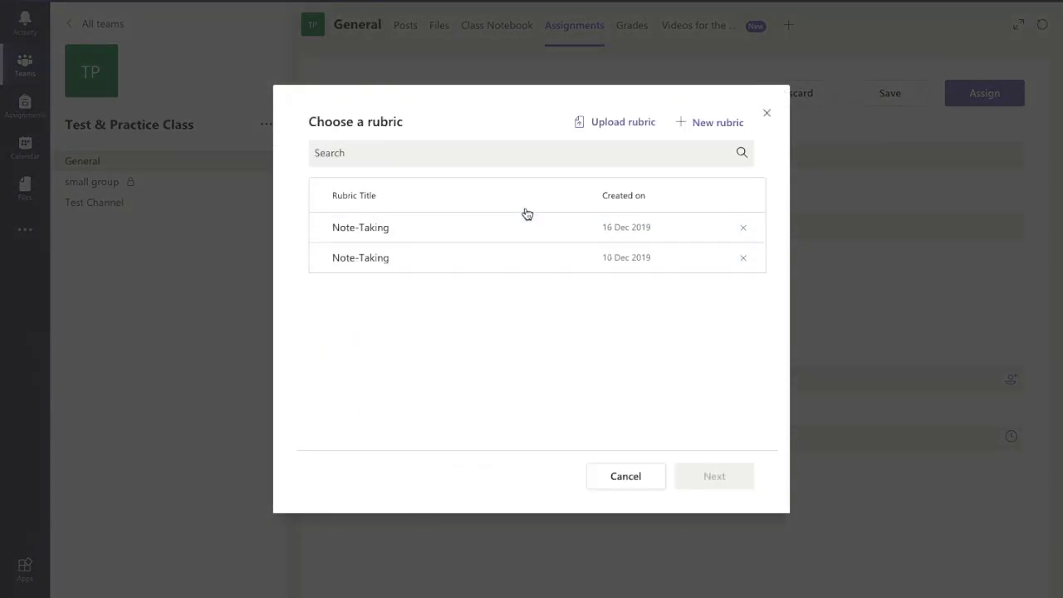
mouse_move(616, 122)
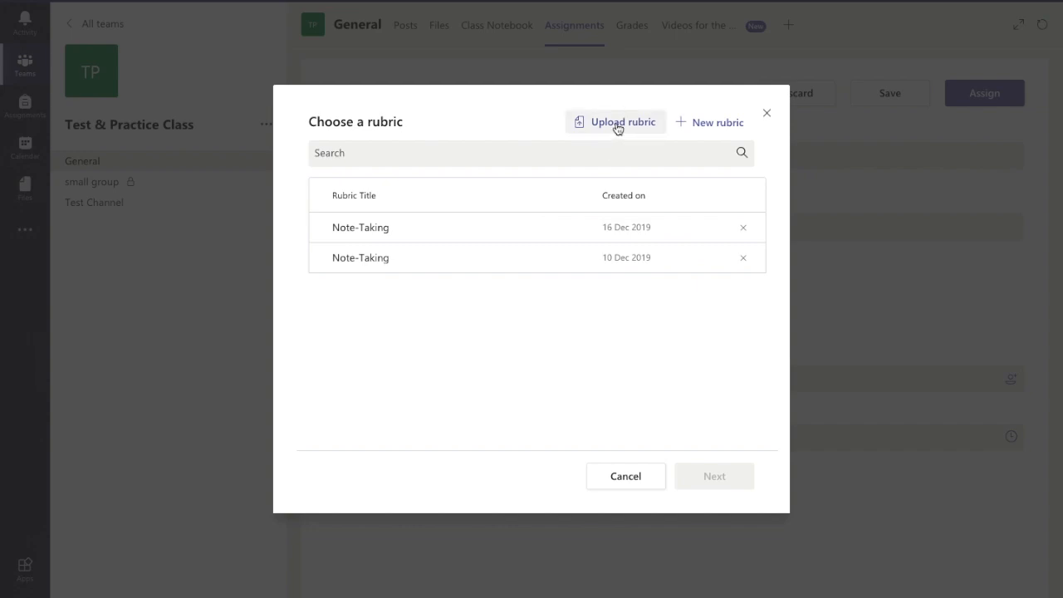
click(615, 122)
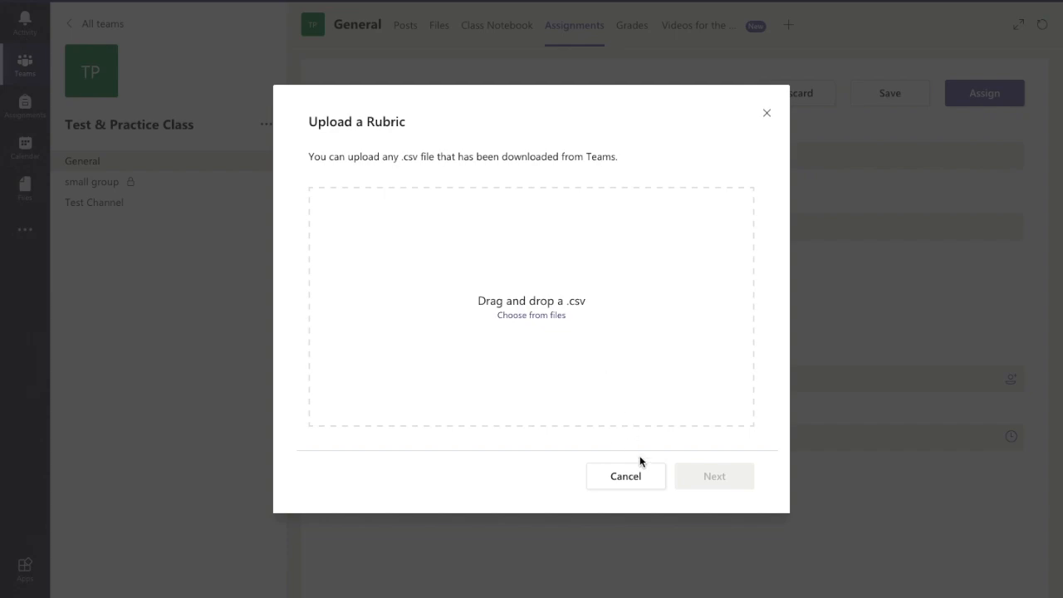
click(625, 476)
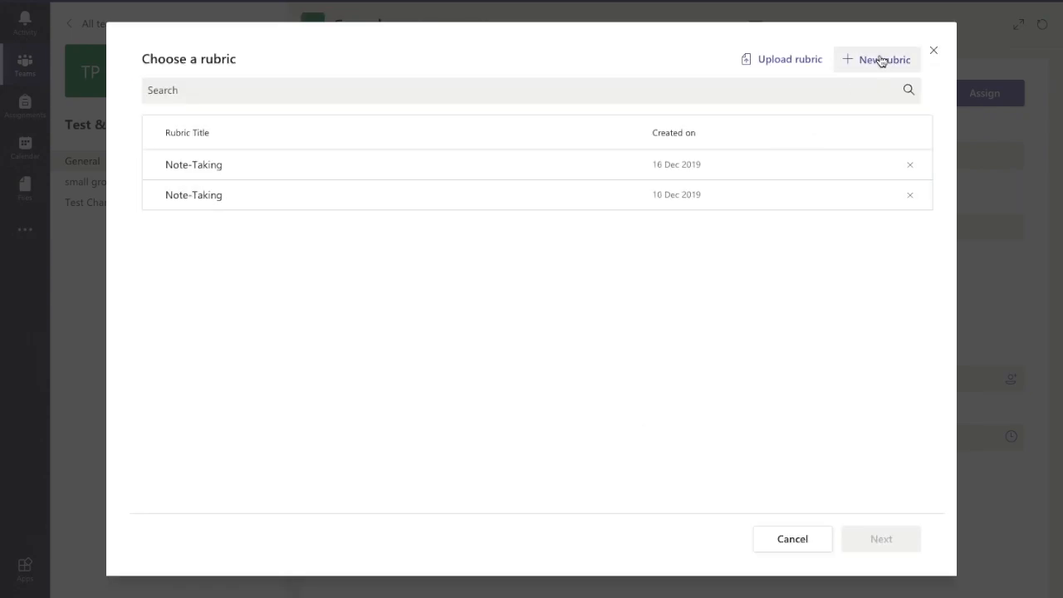
Create a new rubric with the title 'Sample' and the description 'blah'
click(876, 58)
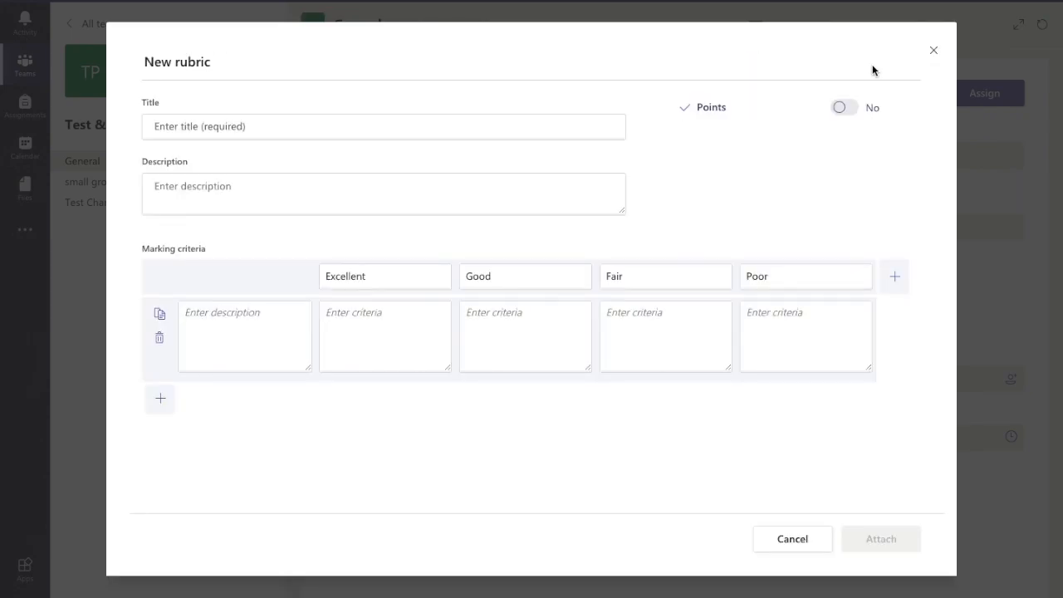
click(384, 126)
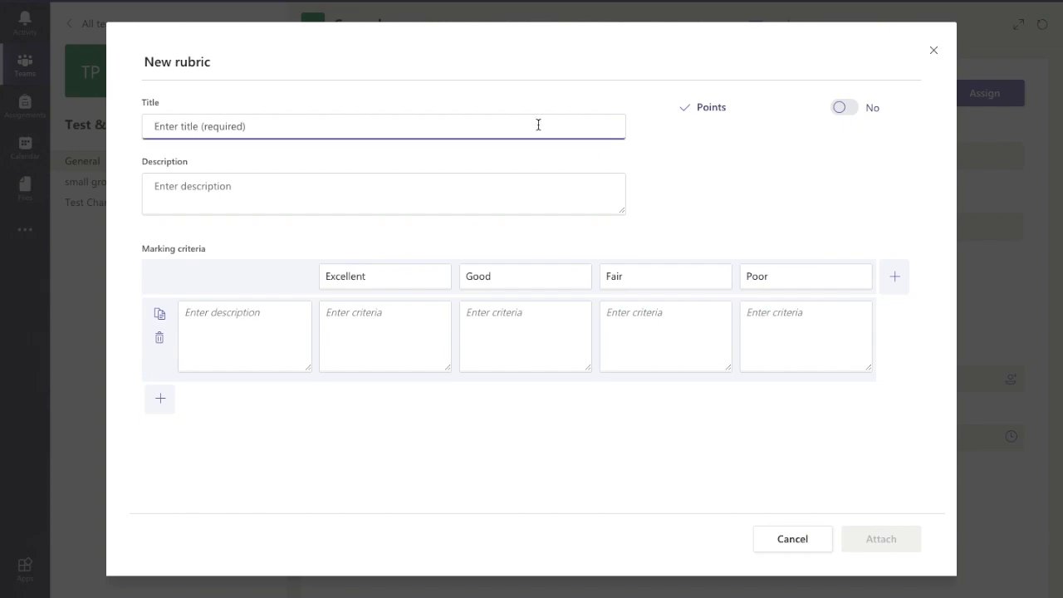
text(Saml)
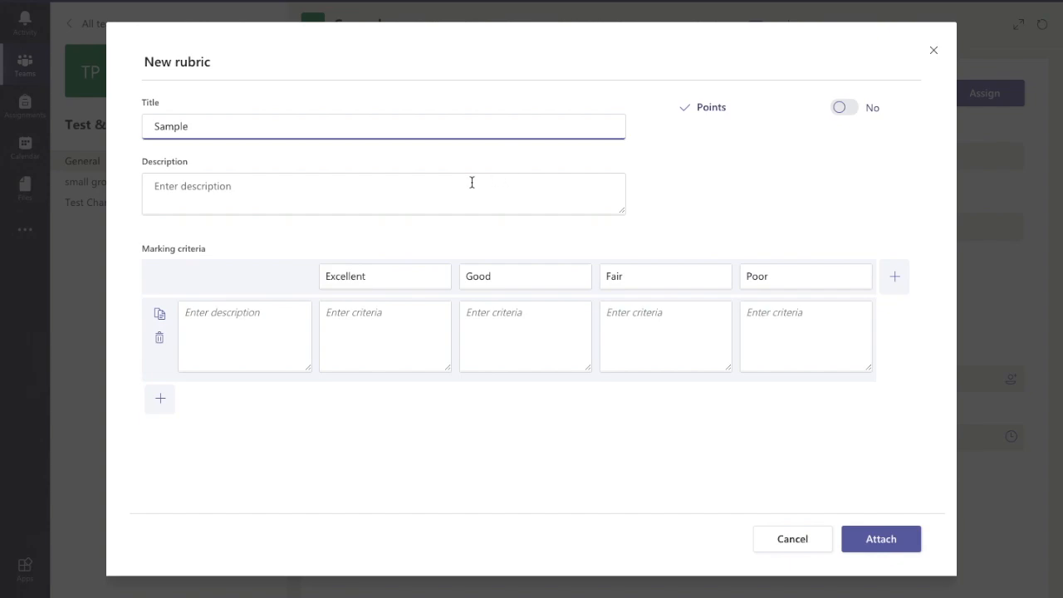
text(blah)
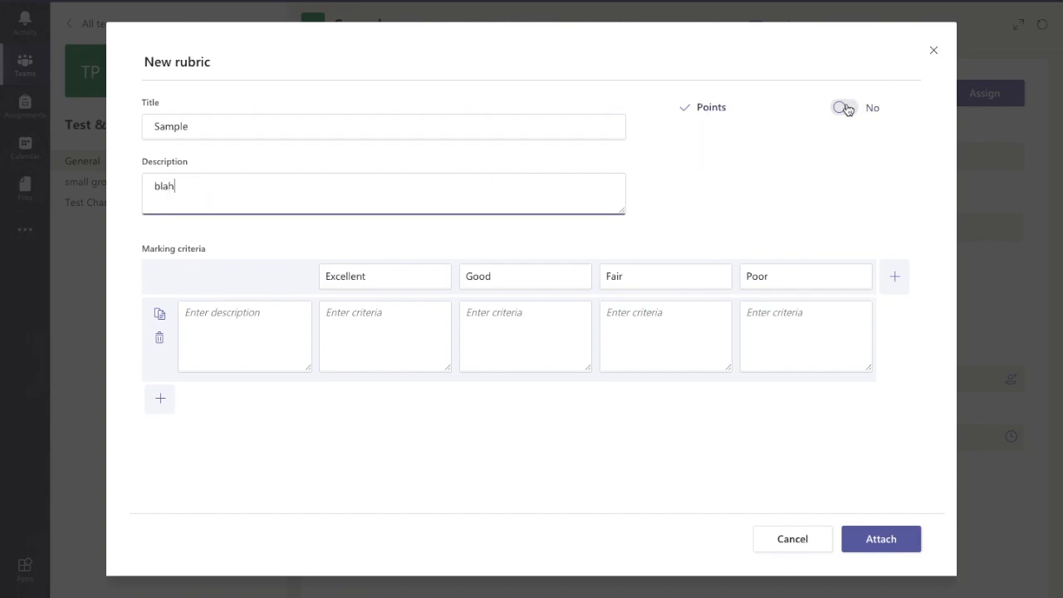
Turn the rubric's Points switch on so levels score 4, 3, 2 and 1
click(845, 107)
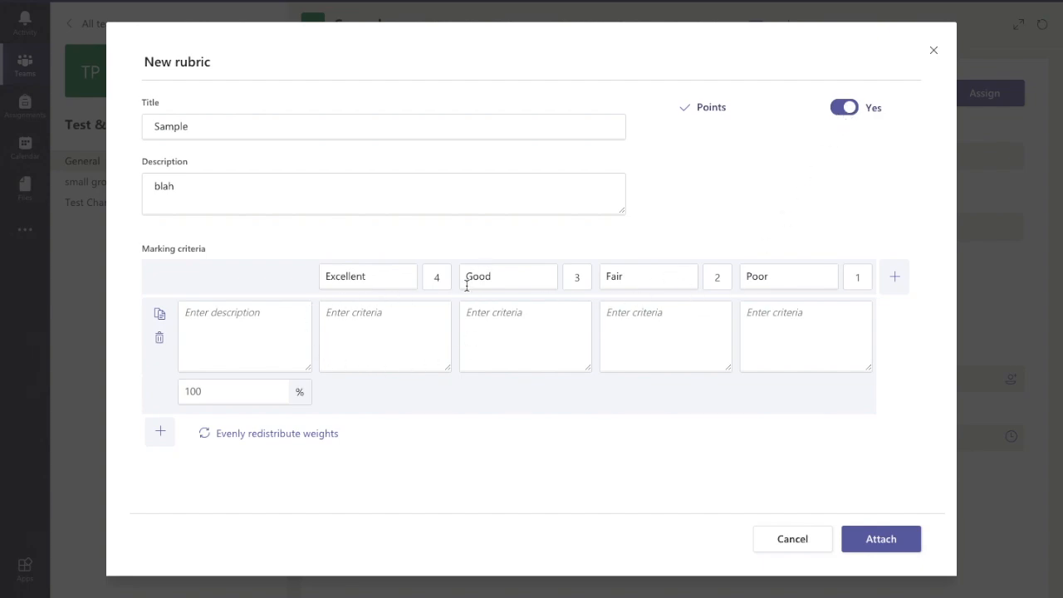
click(844, 107)
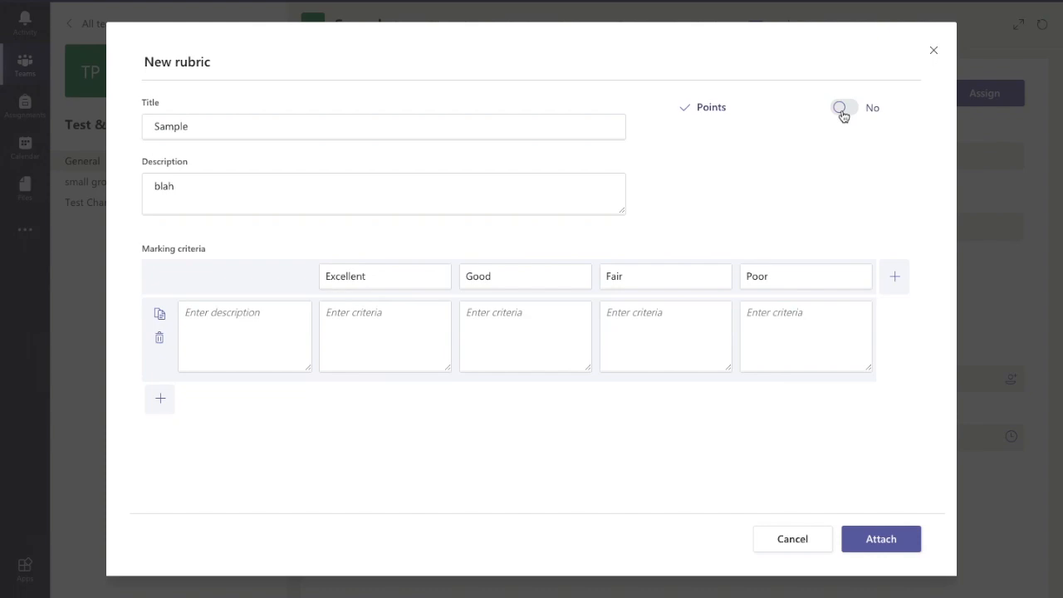
click(843, 107)
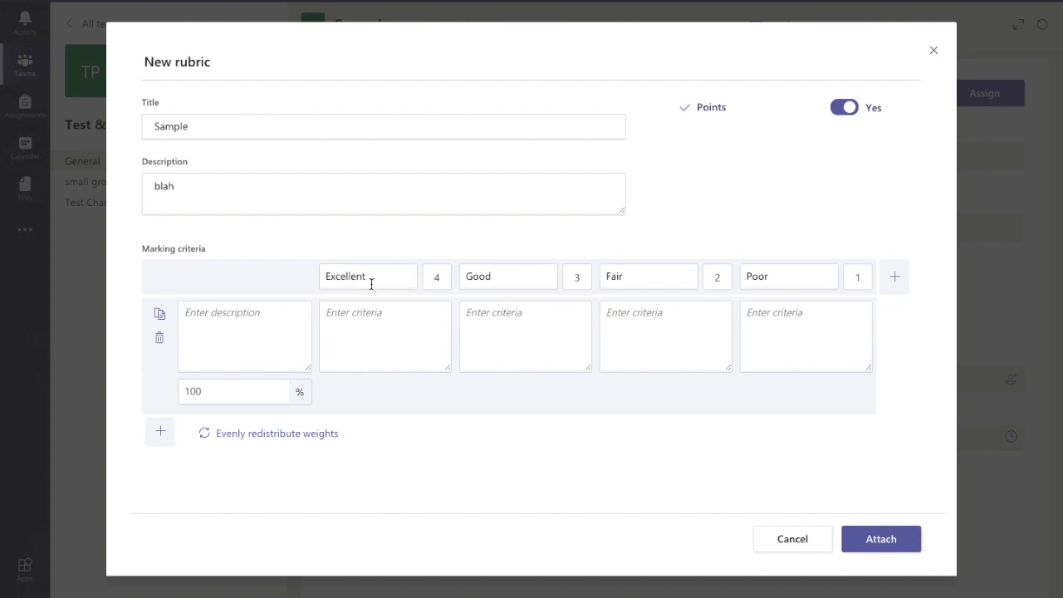
mouse_move(302, 335)
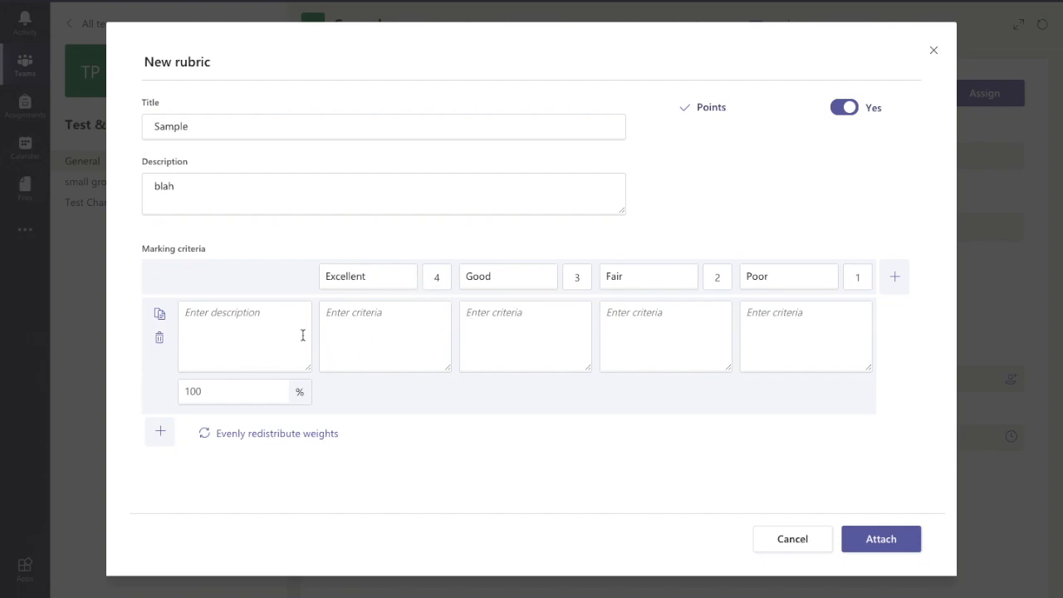
mouse_move(720, 329)
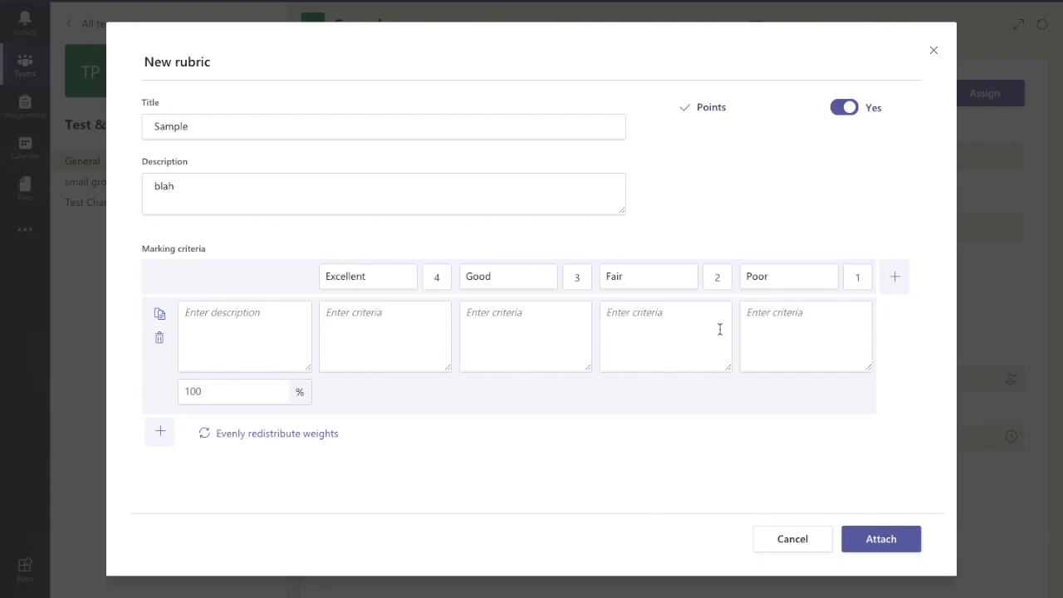
Rename the Excellent level to 'very good' and add a fifth level named 'Very'
click(368, 276)
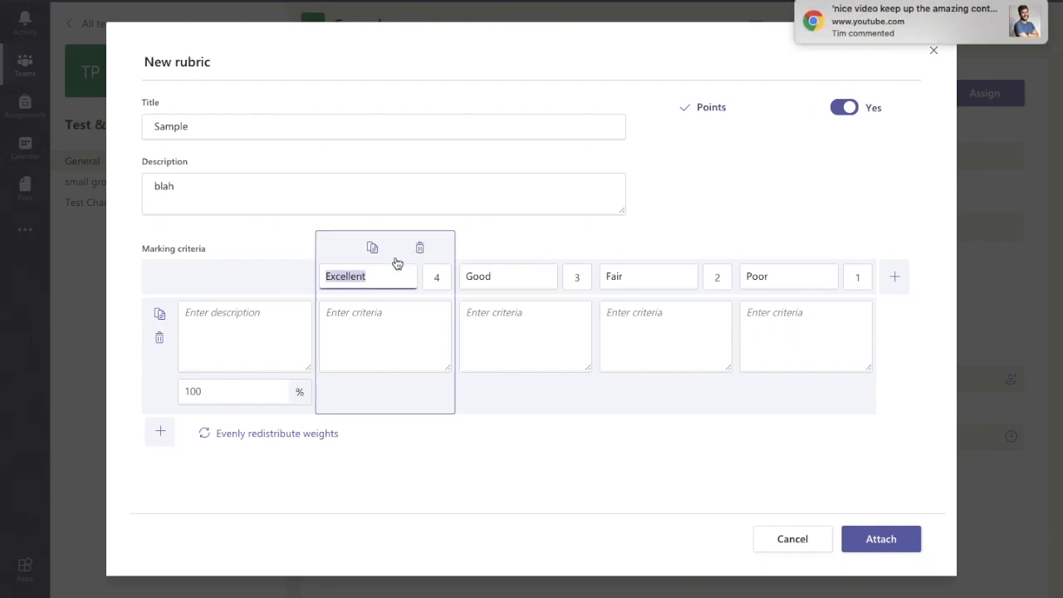
text(very good)
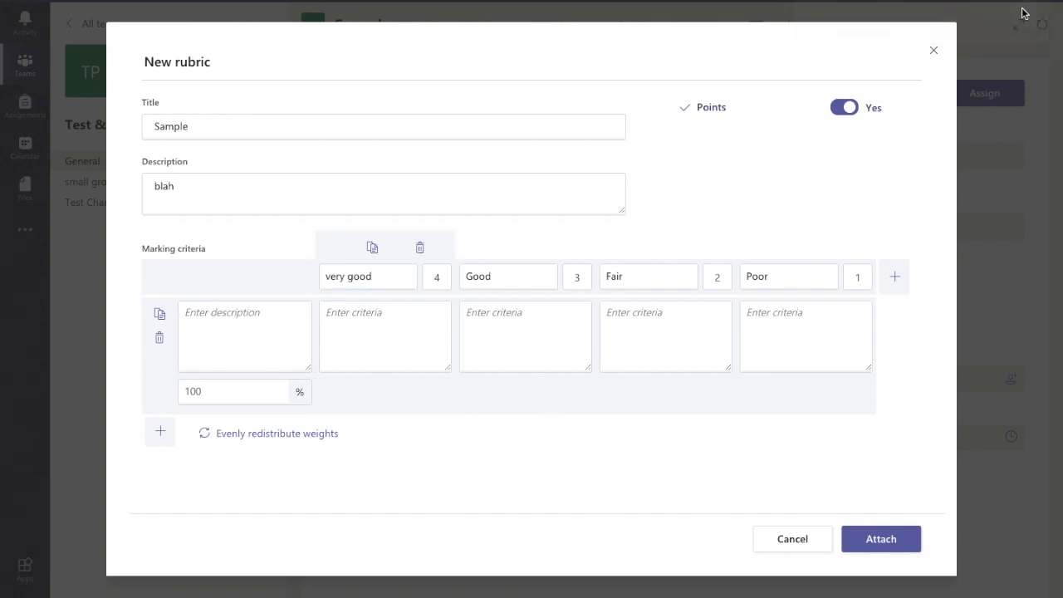
click(894, 277)
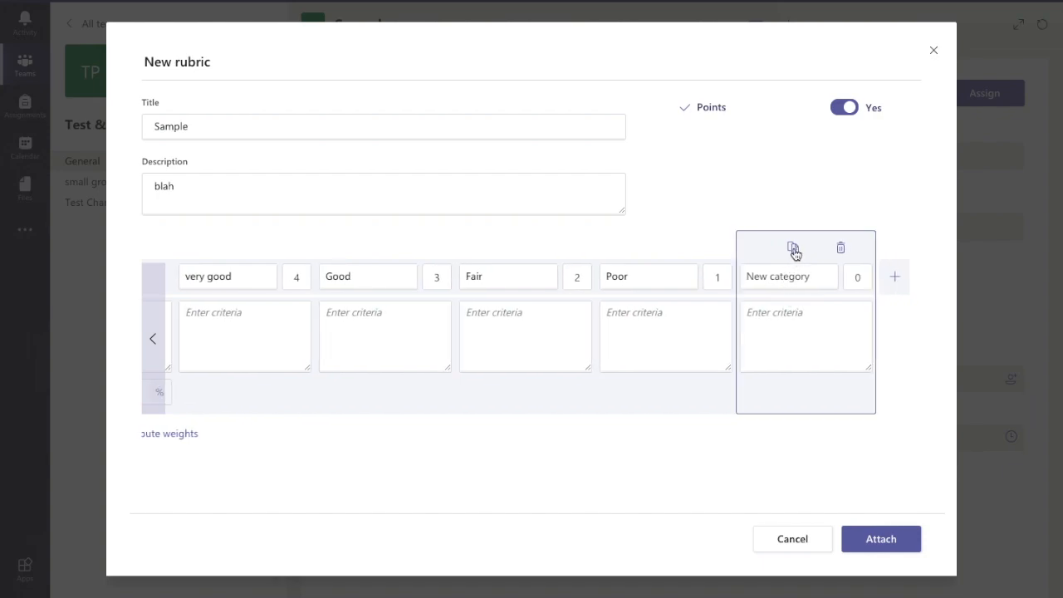
click(788, 277)
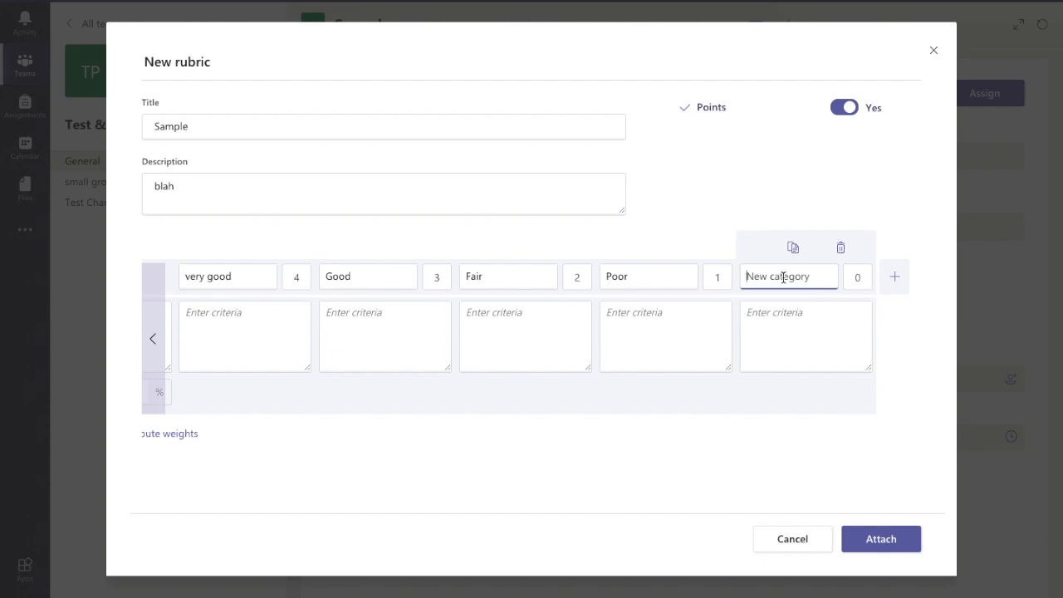
text(VERY)
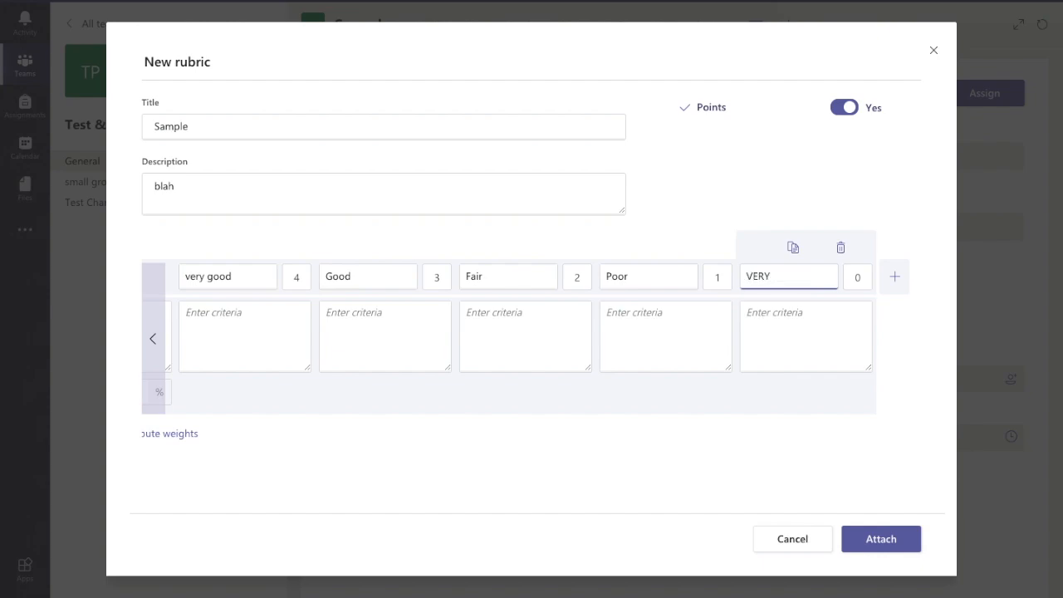
text(Very)
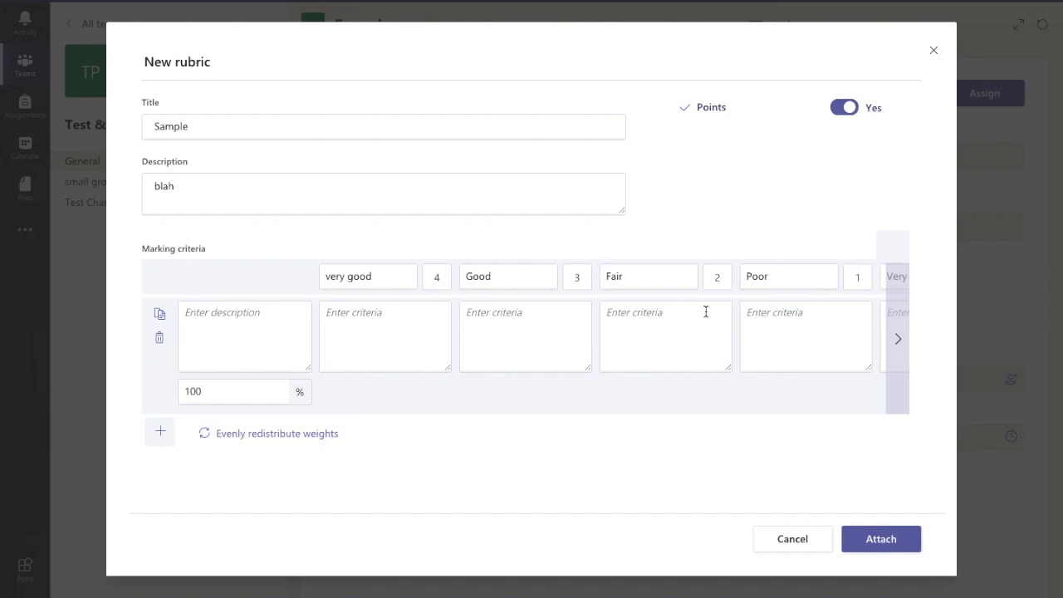
Set the level points to very good 8, Good 6, Fair 4 and Poor 2
click(436, 276)
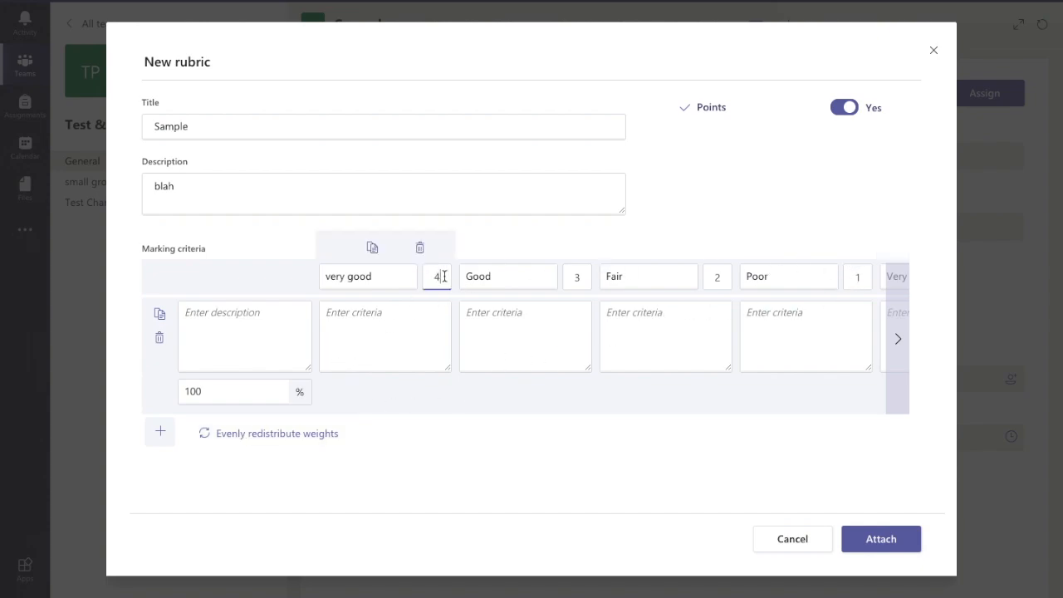
key(Backspace)
text(8)
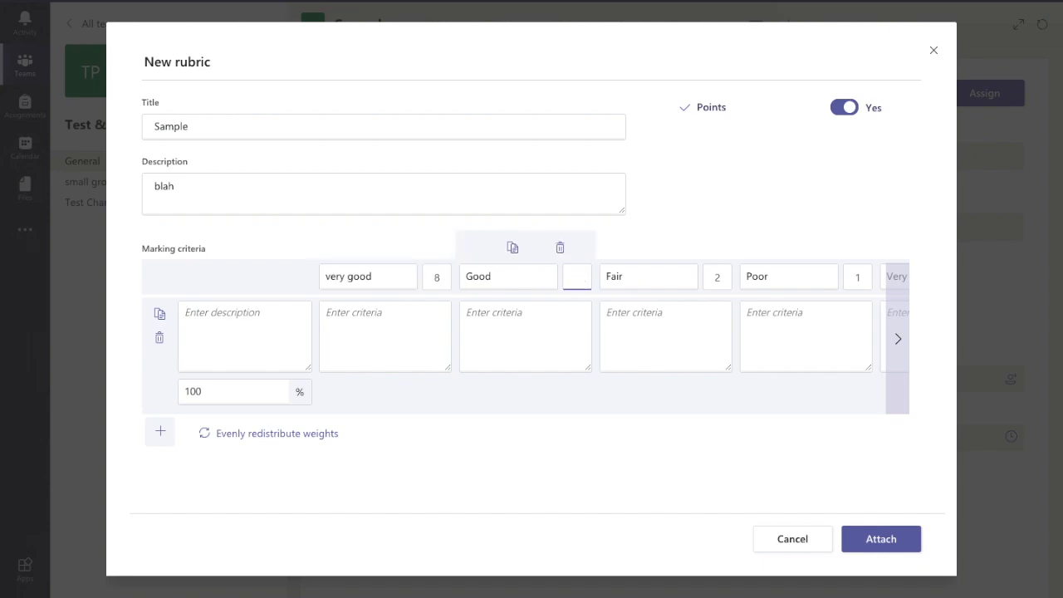
text(3)
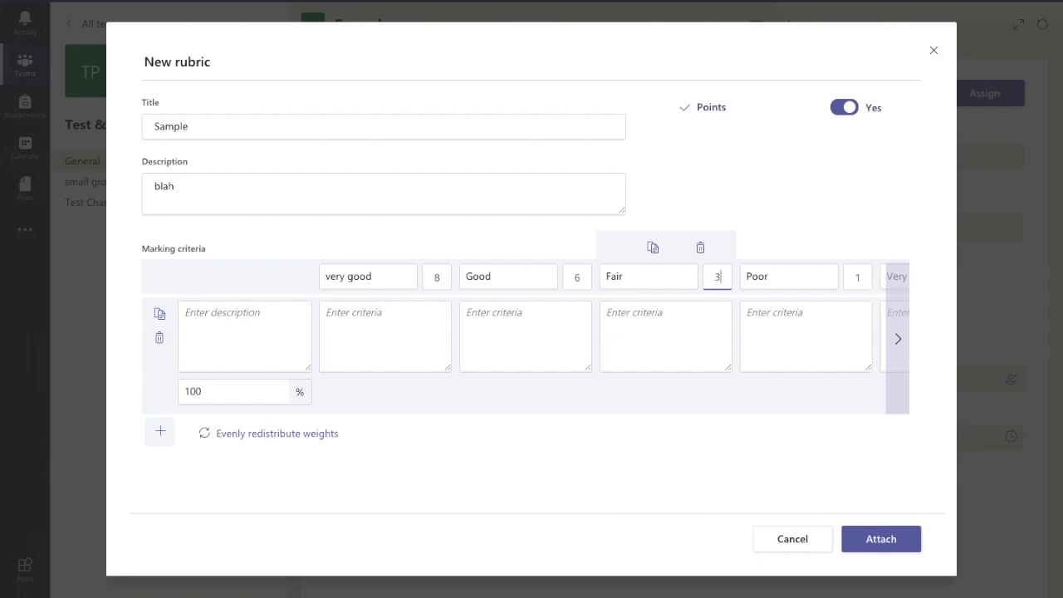
text(4)
click(858, 277)
text(2)
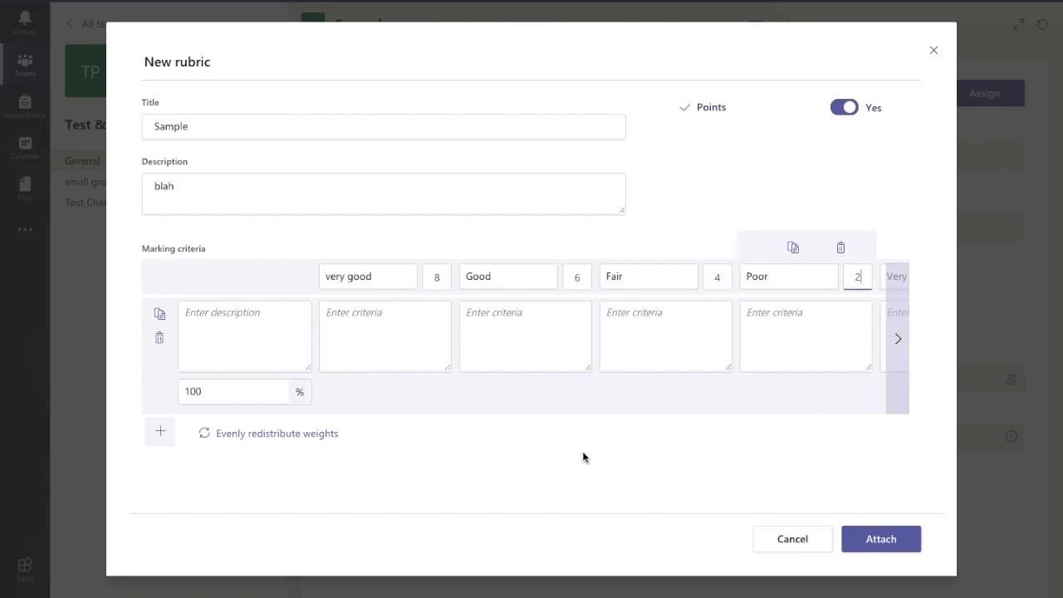
text(3)
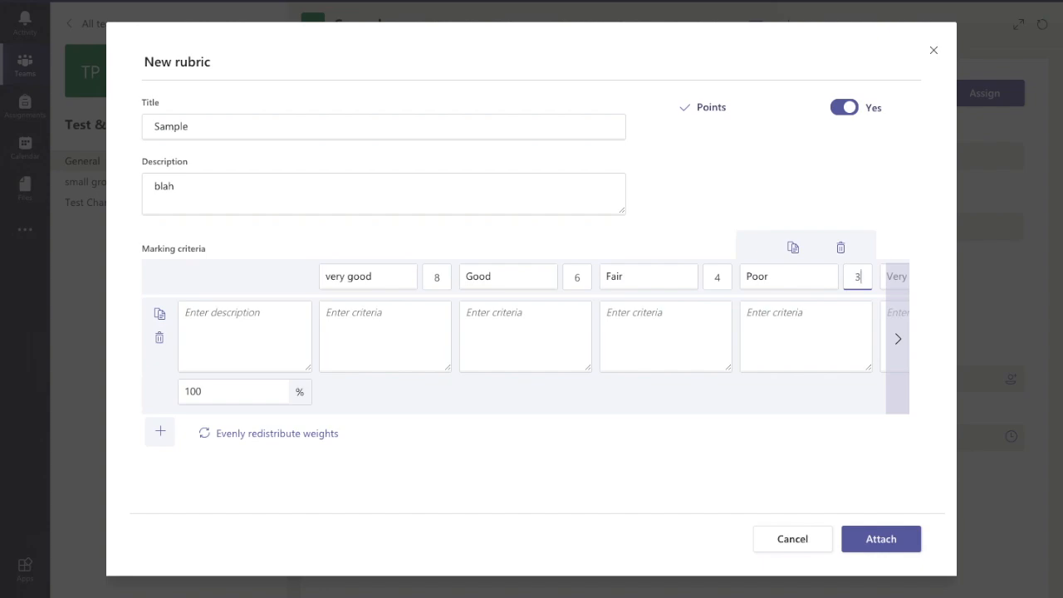
mouse_move(307, 437)
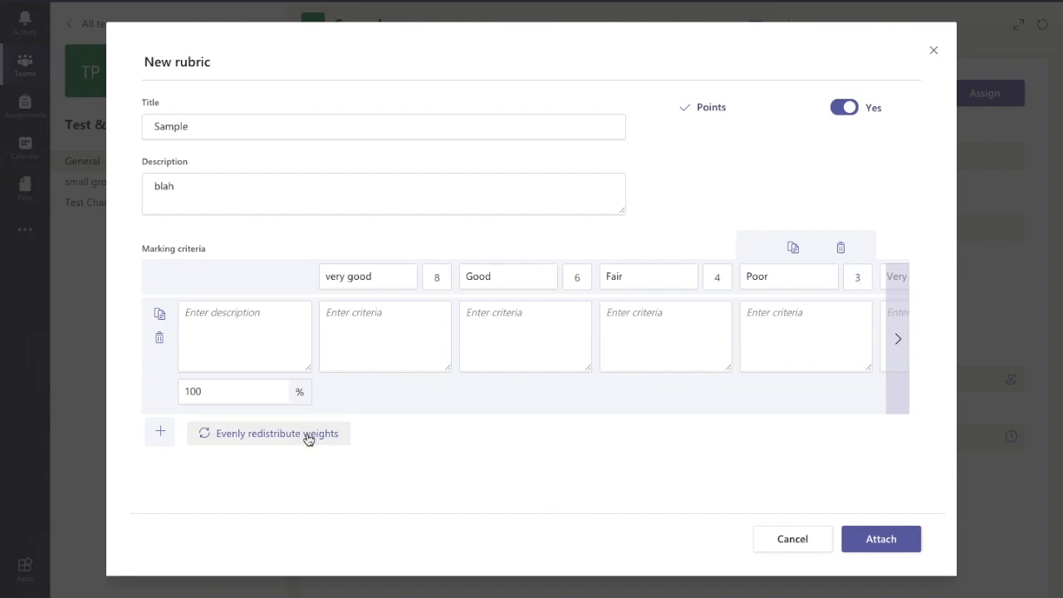
mouse_move(653, 300)
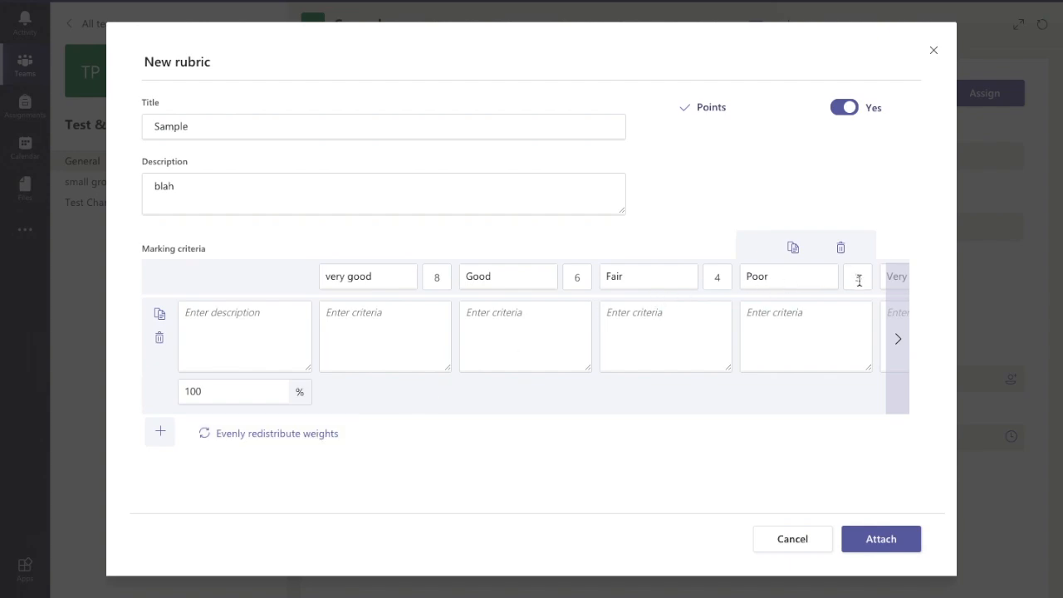
text(2)
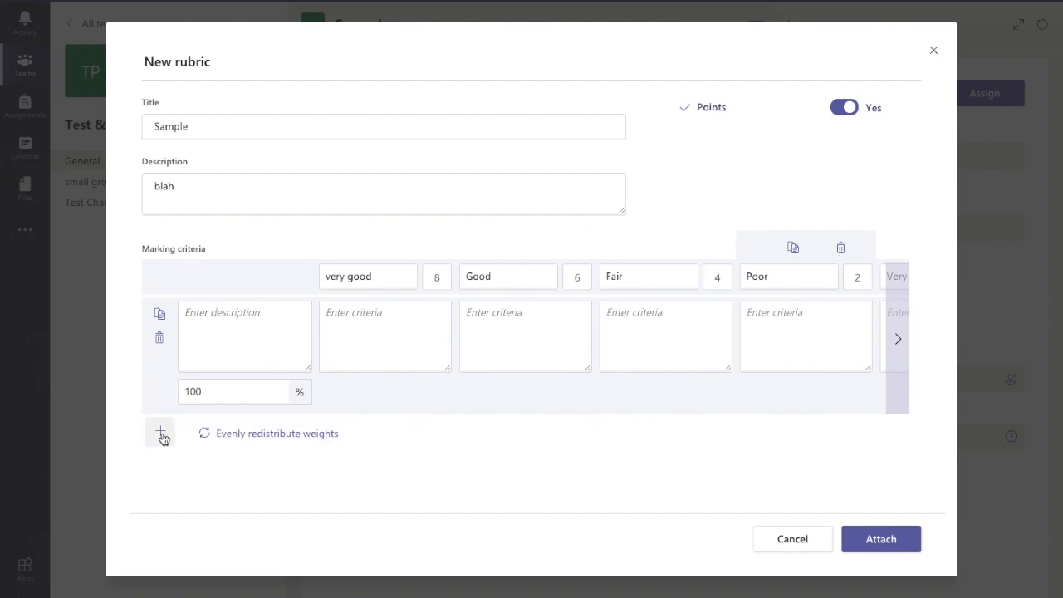
Add a criterion row, give very good the criterion 'great quality work', and attach the rubric
click(160, 433)
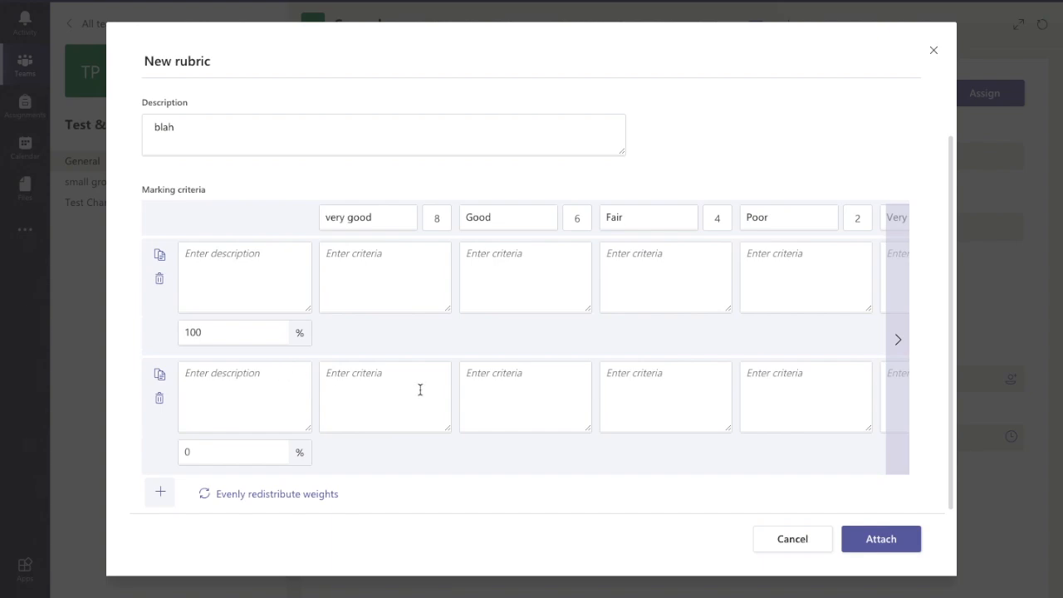
mouse_move(163, 398)
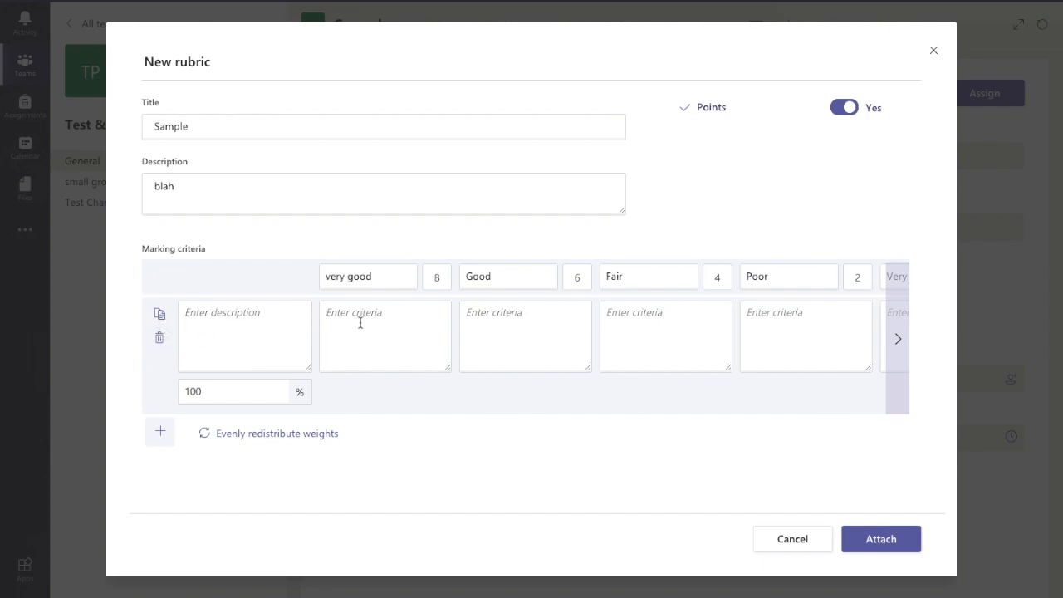
click(385, 337)
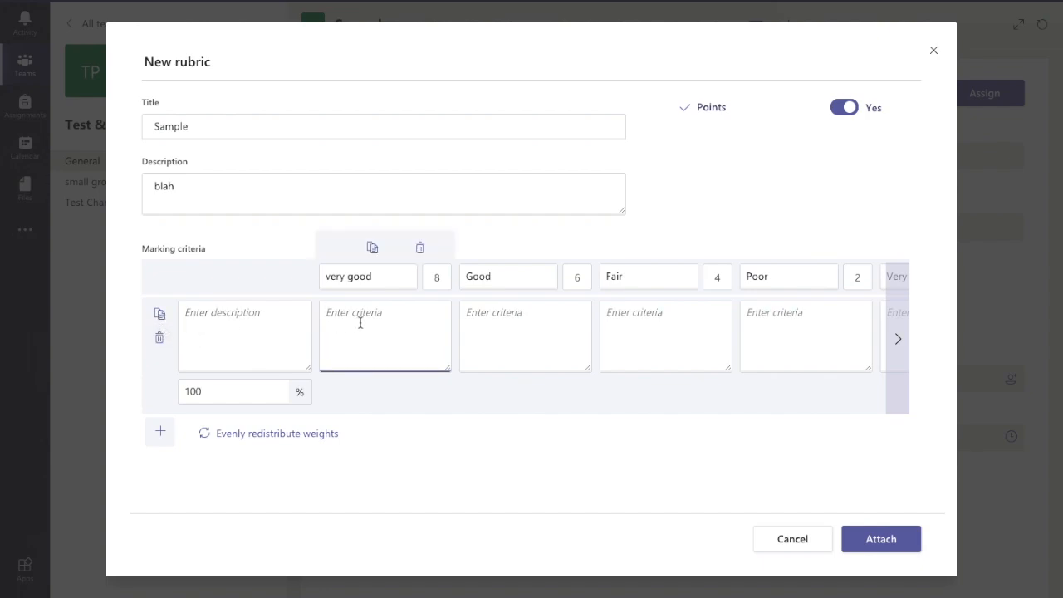
text(great w)
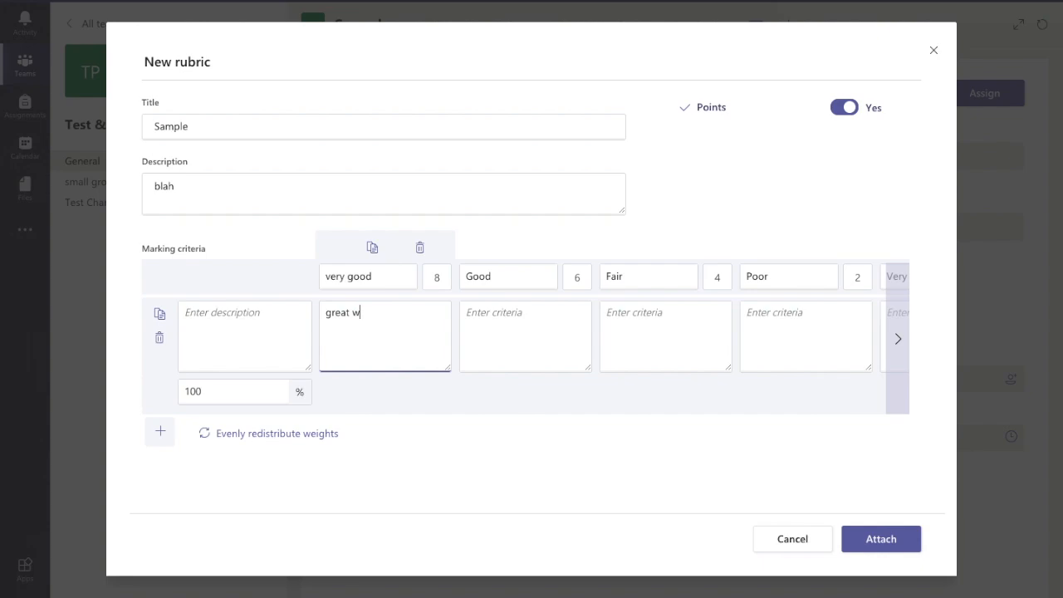
text(uality work)
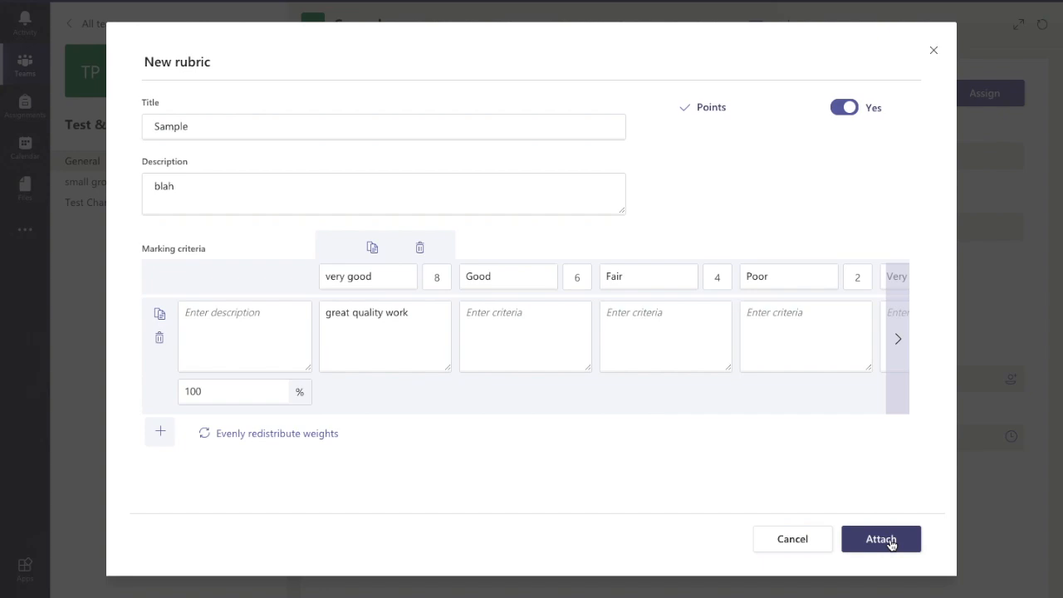
click(880, 539)
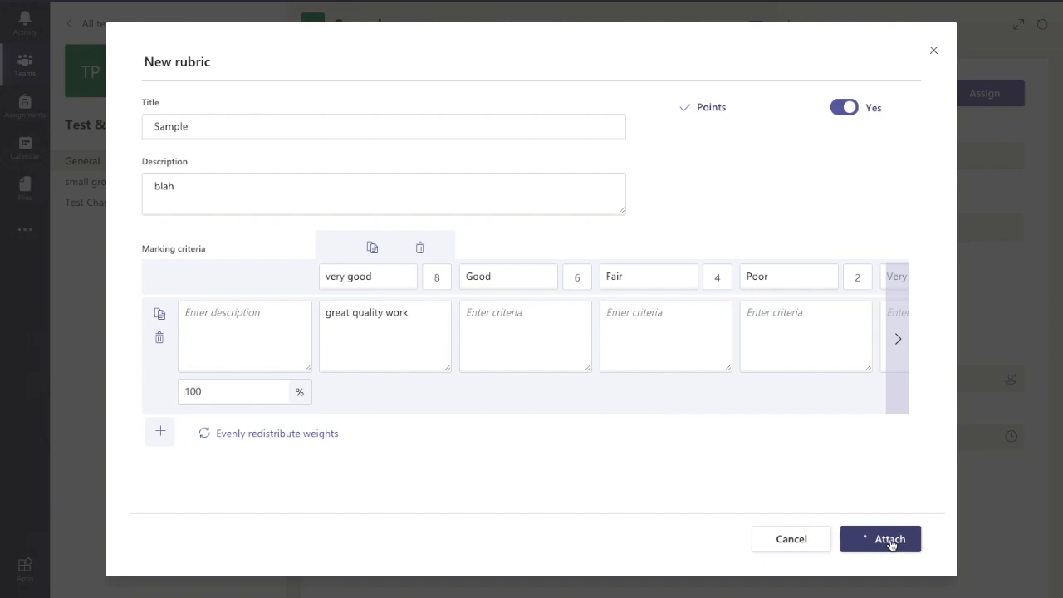
Attach the Sample rubric to the assignment and open its preview
click(879, 539)
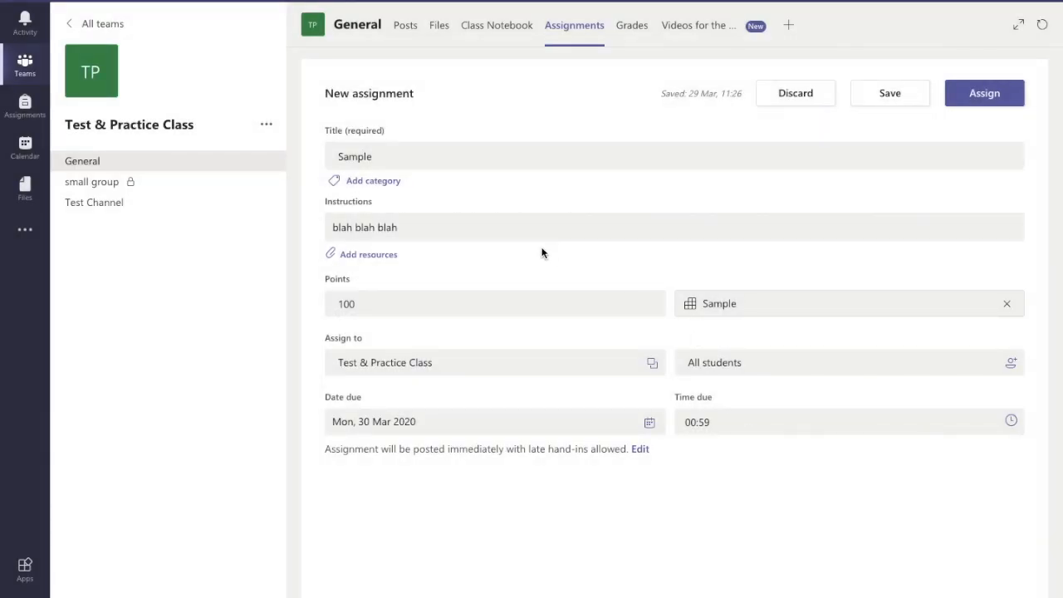
mouse_move(422, 310)
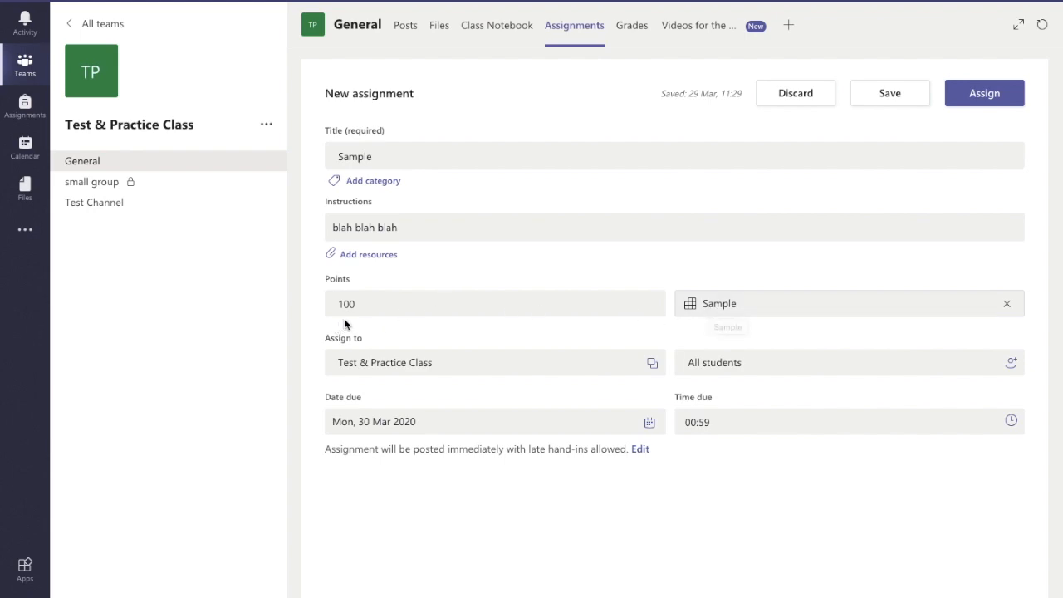
mouse_move(767, 313)
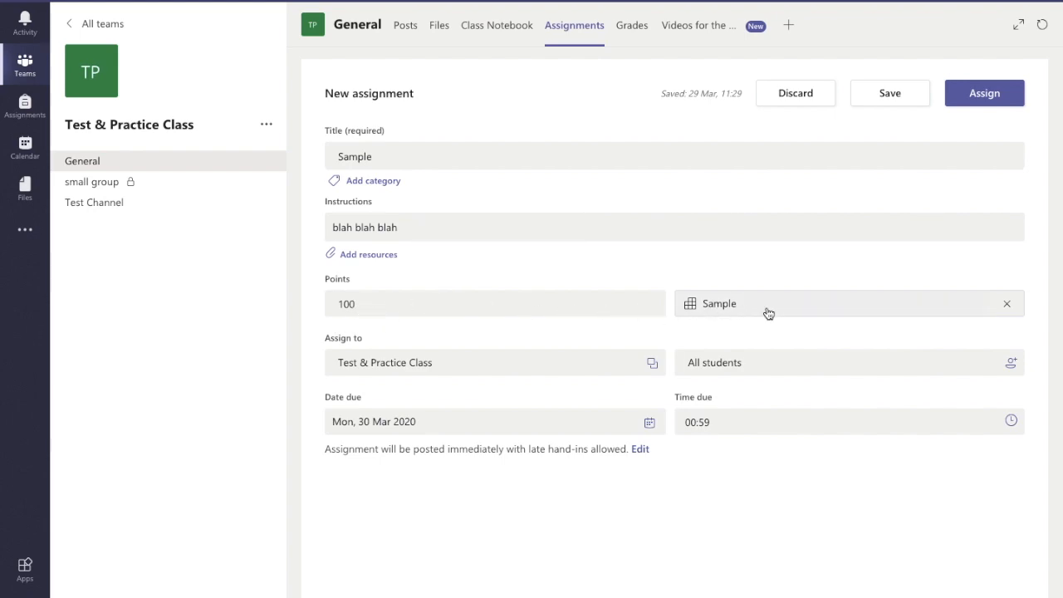
click(719, 303)
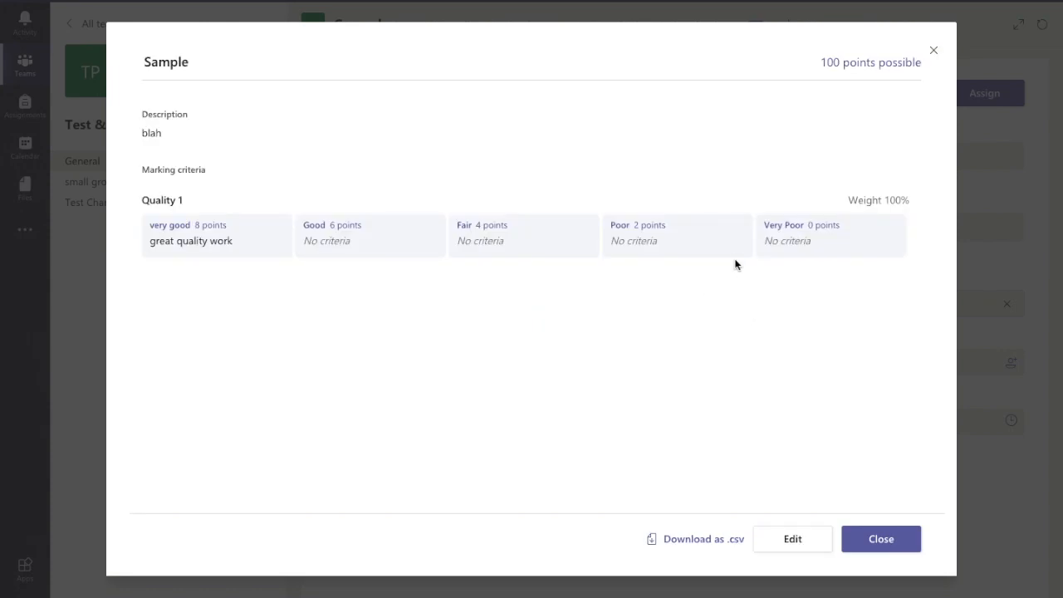
mouse_move(663, 269)
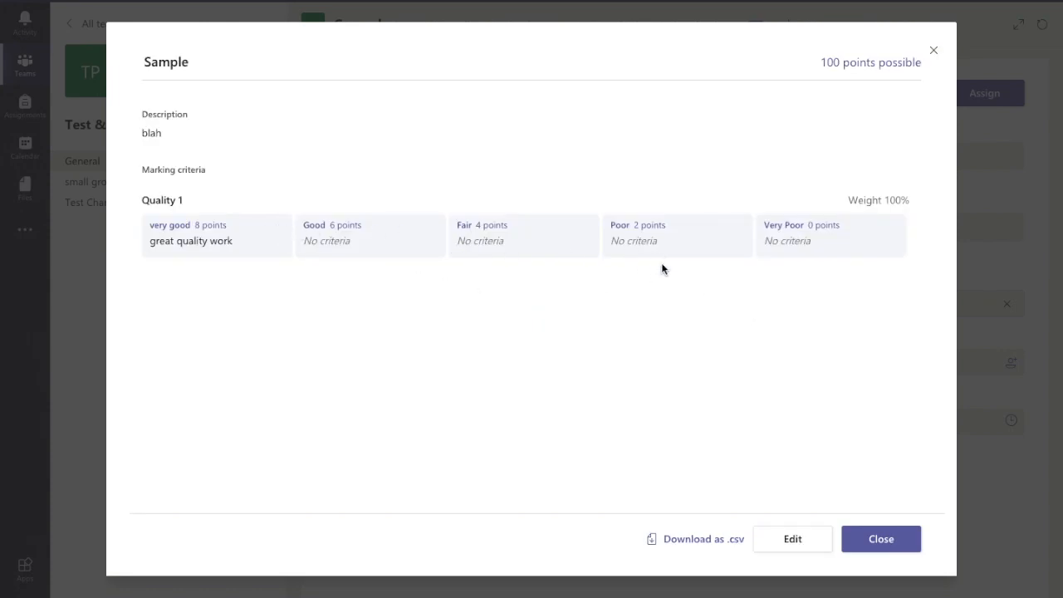
Open the rubric editor, try a weight of 10, then close it without saving
click(792, 538)
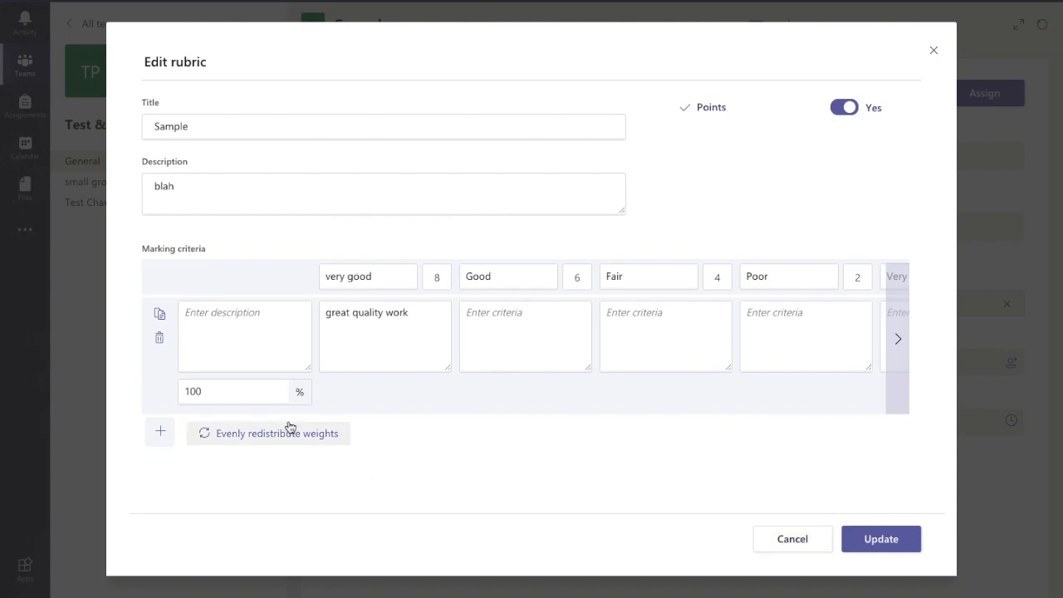
text(10)
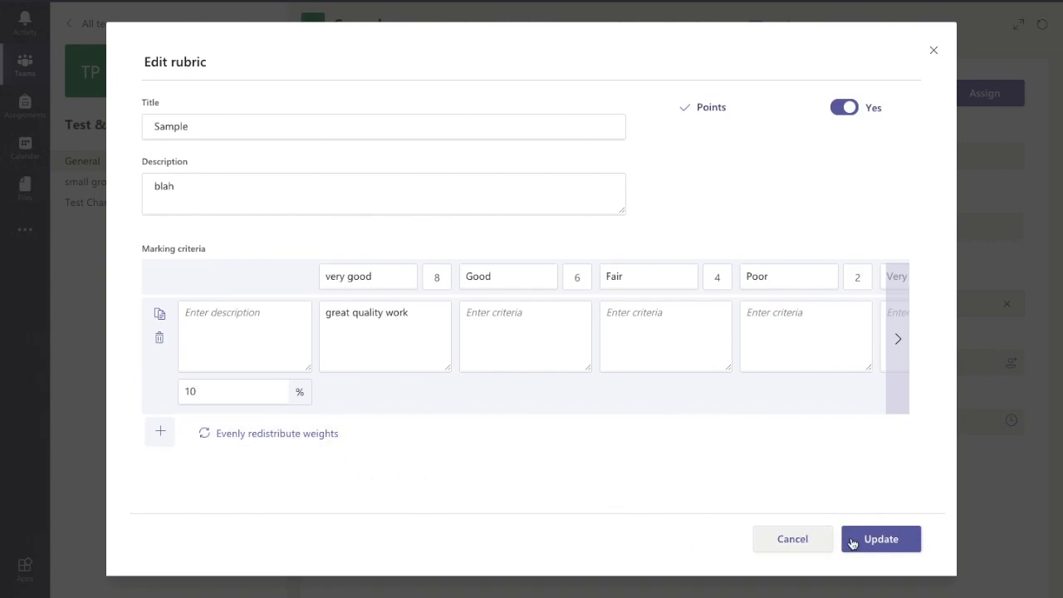
click(881, 538)
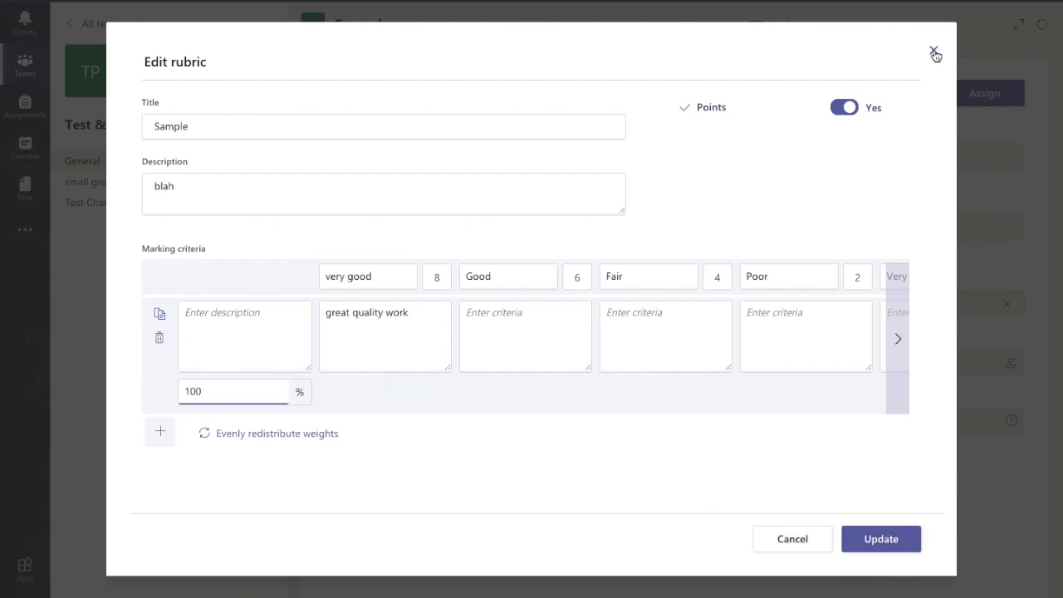
click(934, 51)
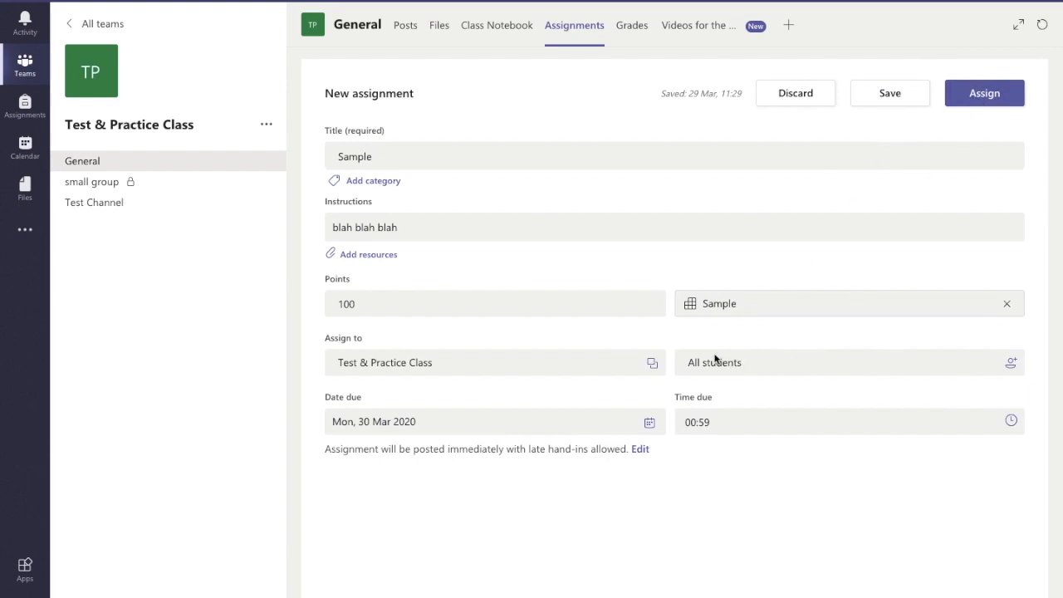
Assign the Sample assignment to the class, due tomorrow at 23:59
click(985, 93)
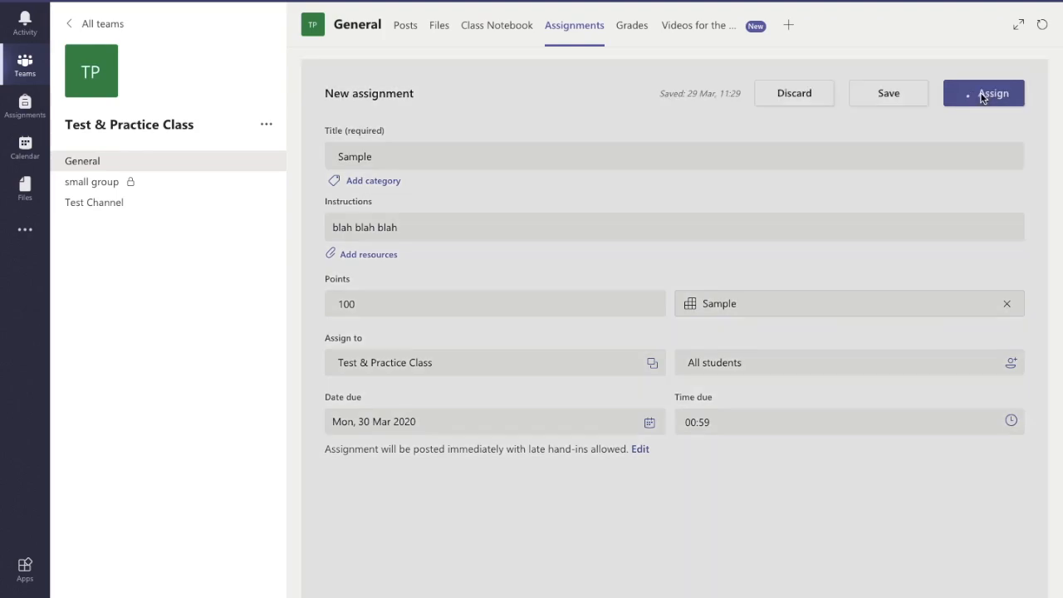
click(984, 93)
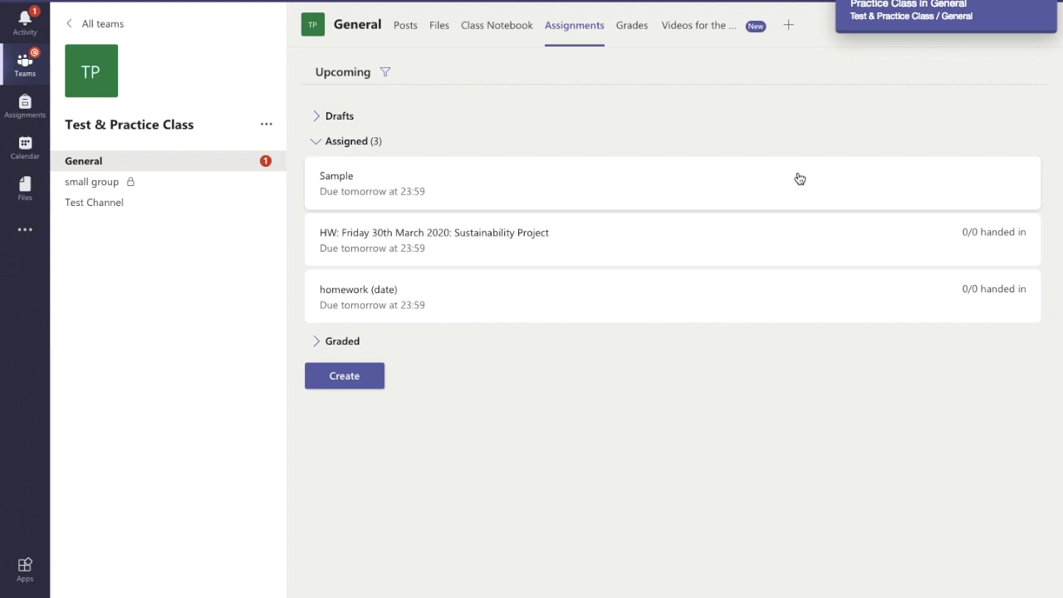
mouse_move(793, 163)
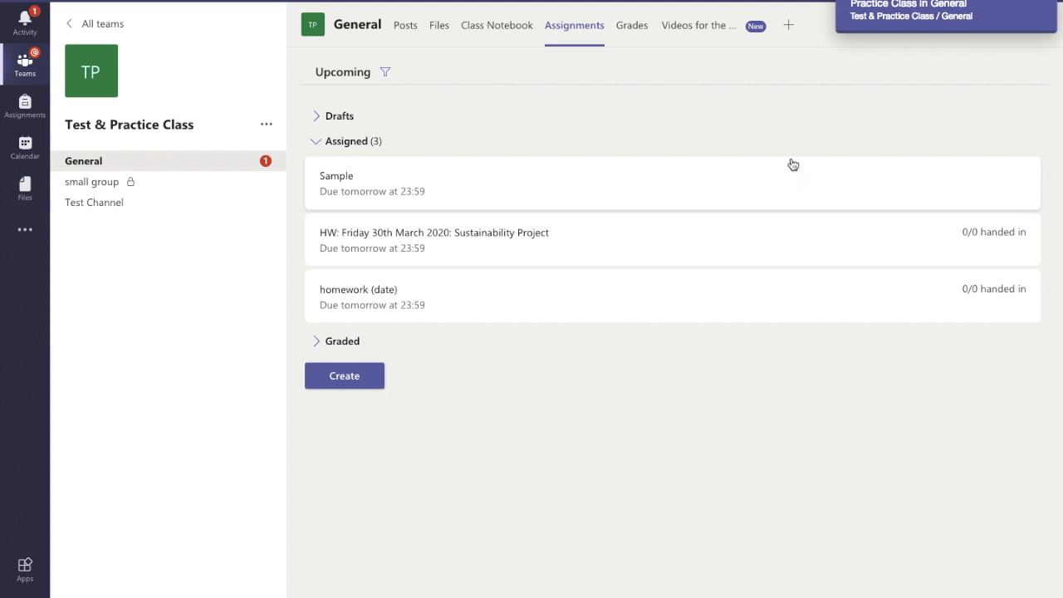